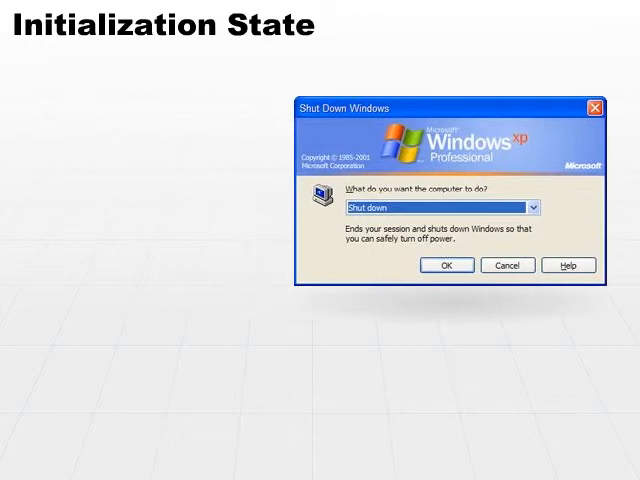
pyautogui.click(447, 265)
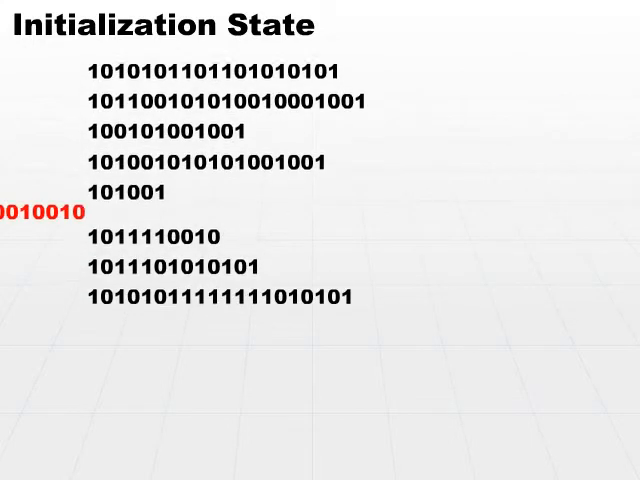